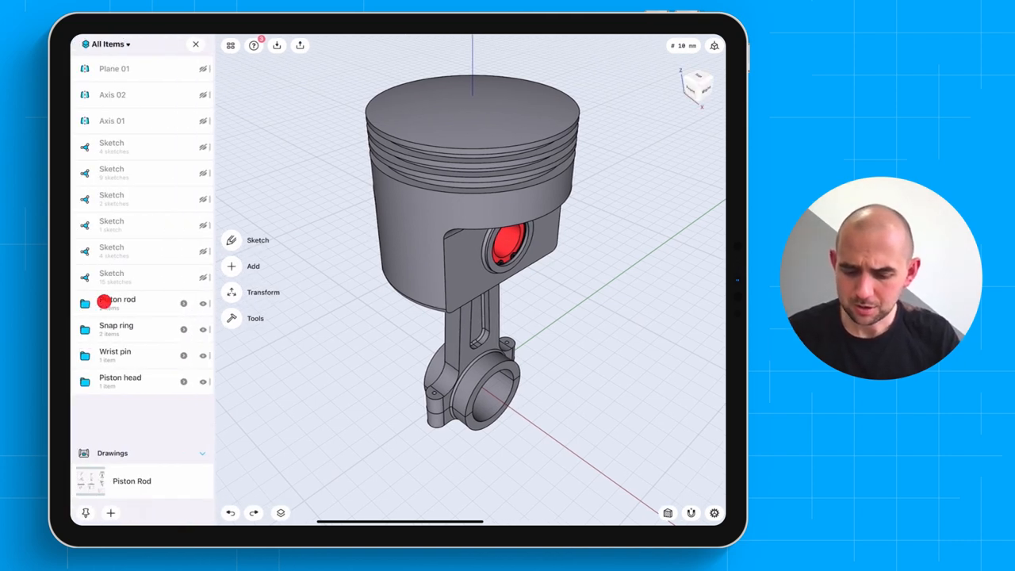
Create a new drawing from all piston assembly bodies on an ISO A3 sheet.
click(263, 292)
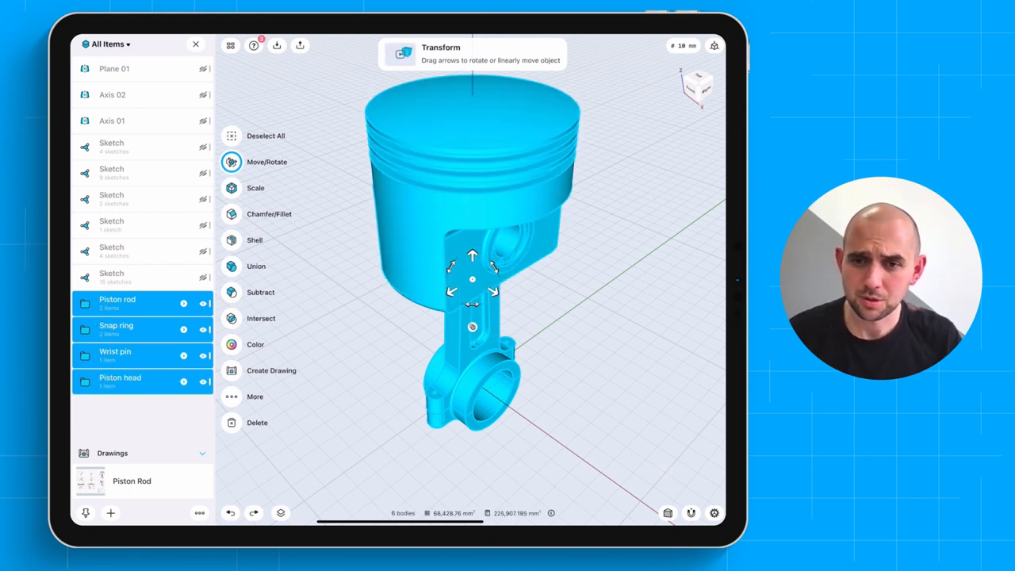
click(271, 371)
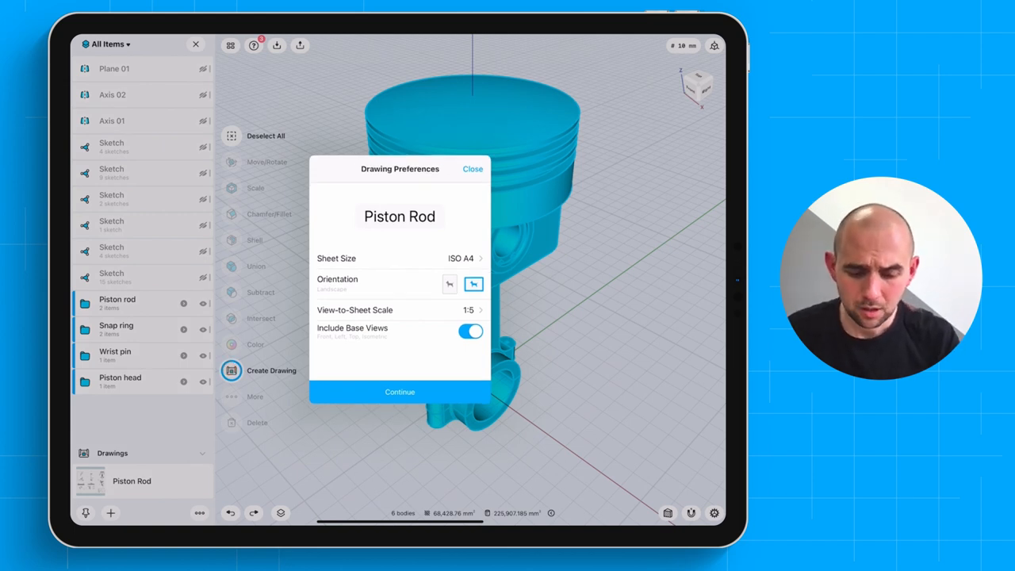
click(463, 257)
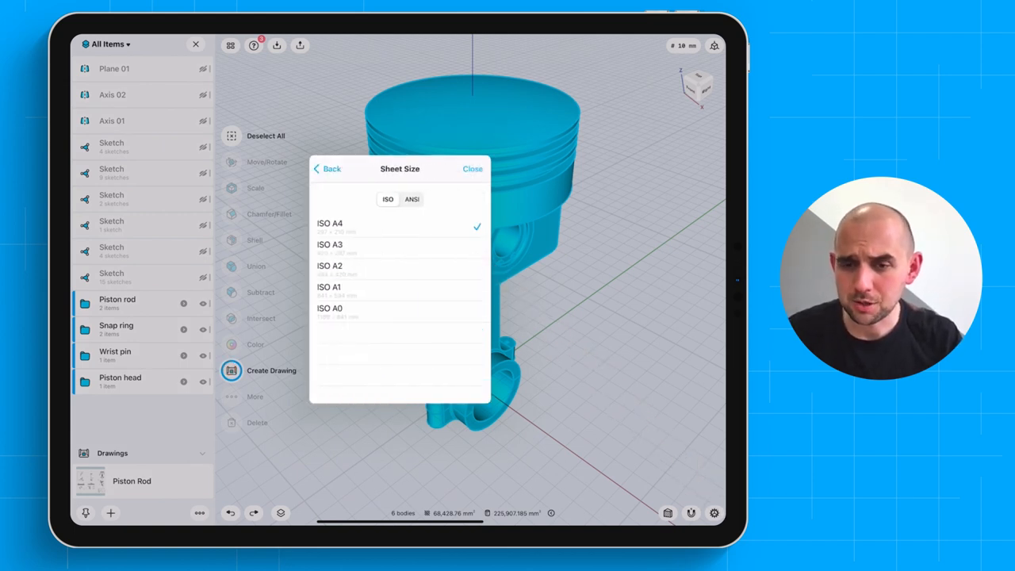
click(330, 244)
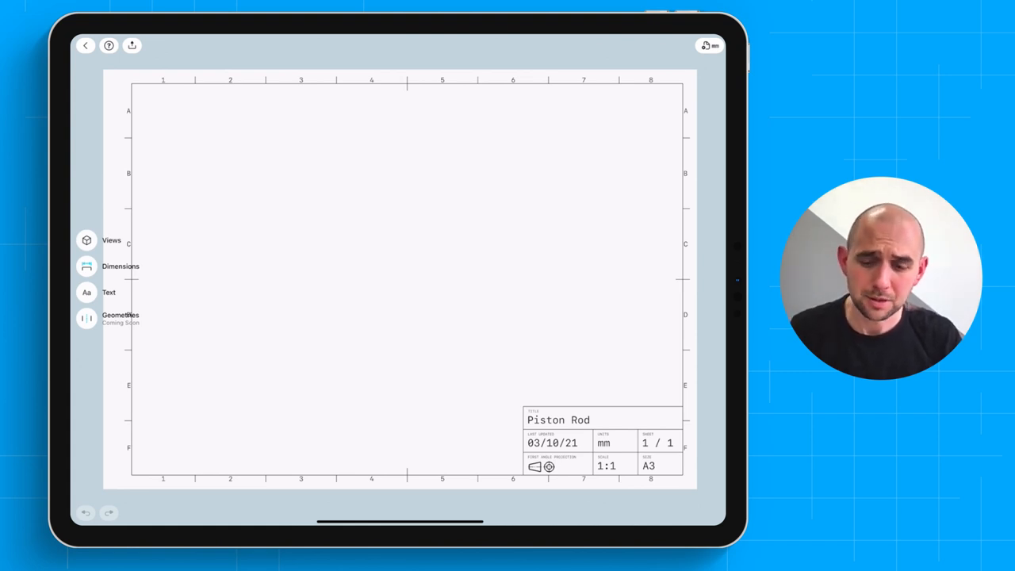
Place front and isometric assembly views on the right, each at 1:2 scale.
click(111, 240)
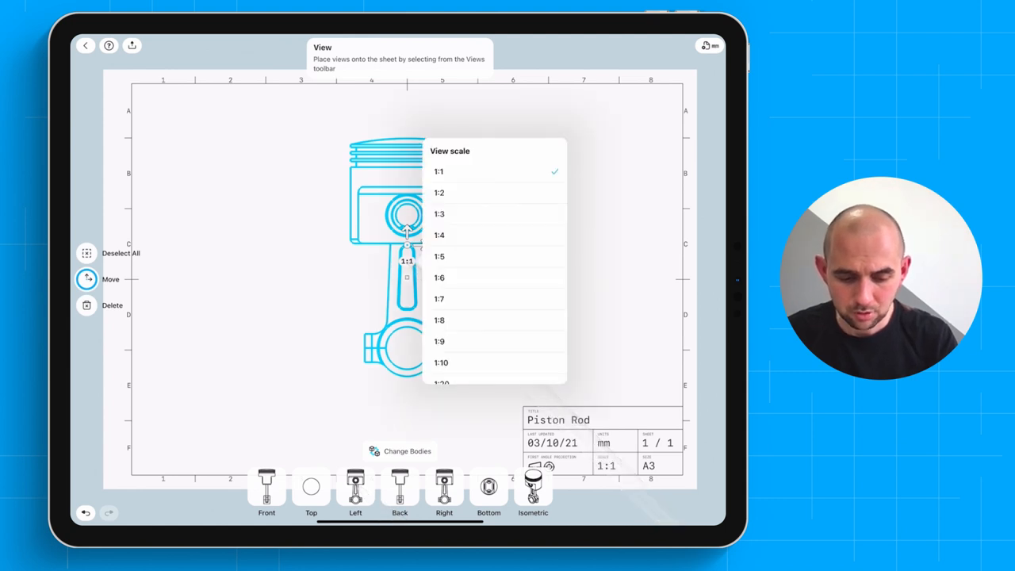
click(440, 192)
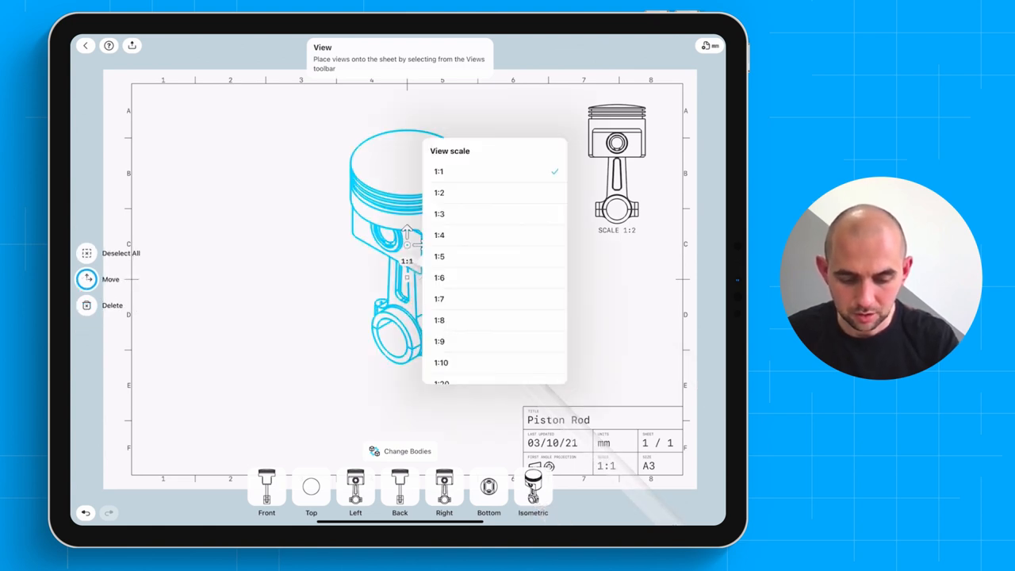
click(439, 192)
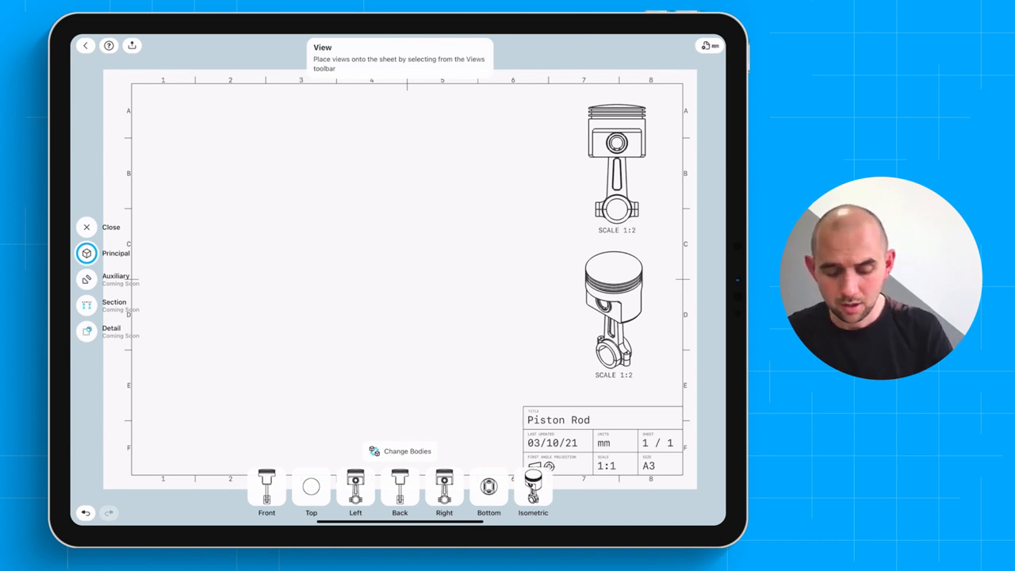
Change bodies to the piston rod only and place its front and side views upper left.
click(406, 451)
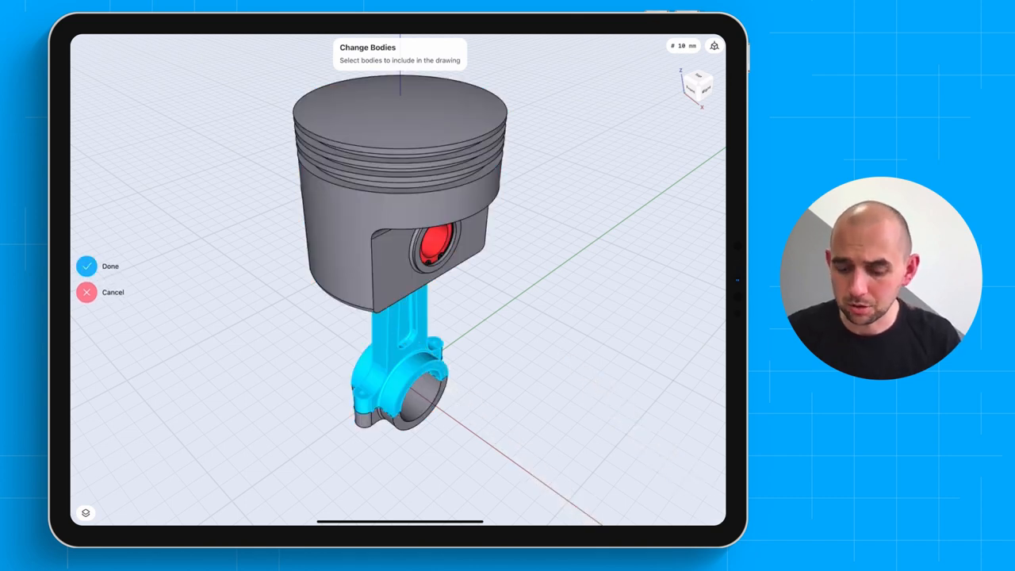
click(88, 266)
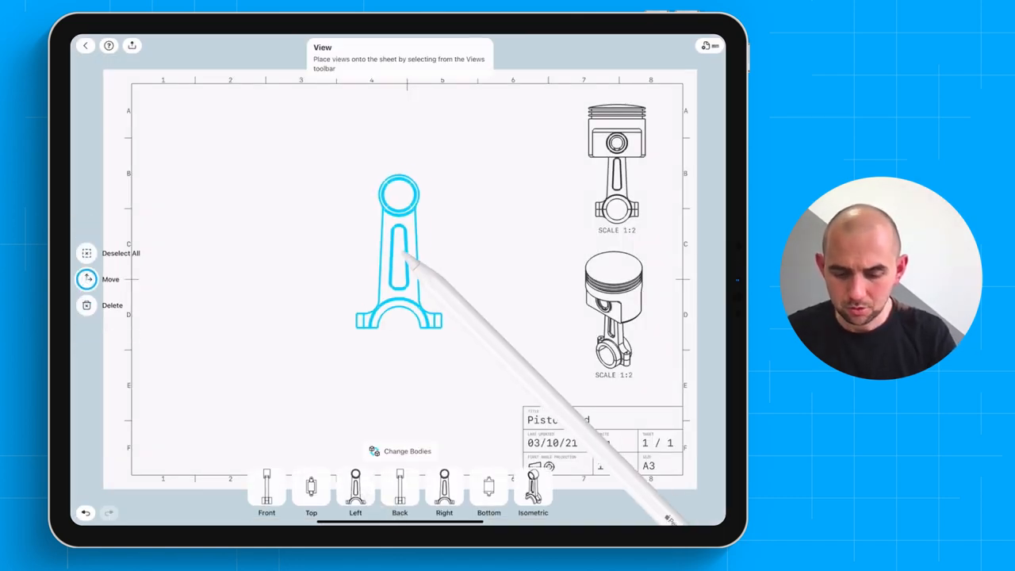
drag(400, 254, 225, 191)
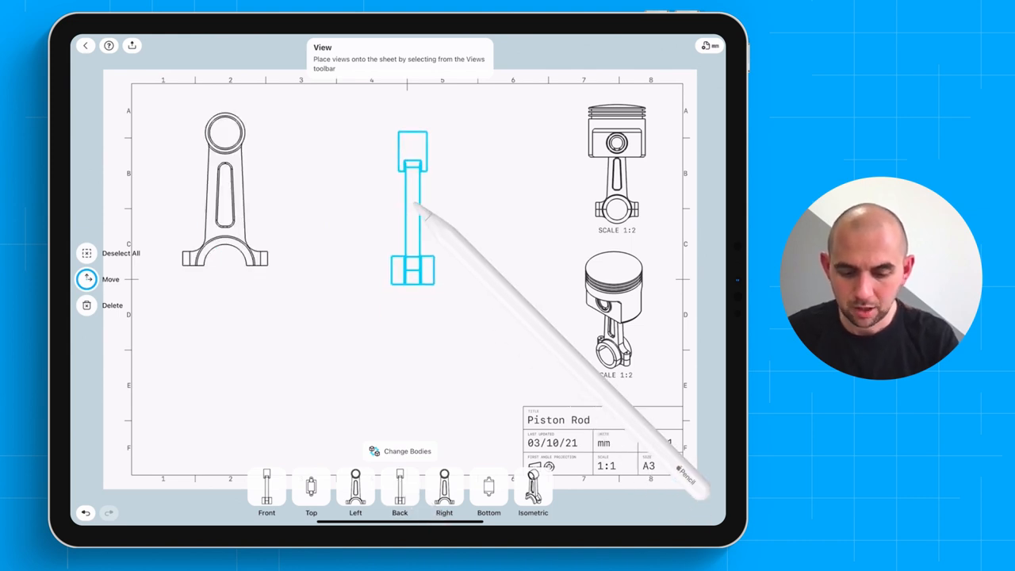
drag(413, 206, 403, 203)
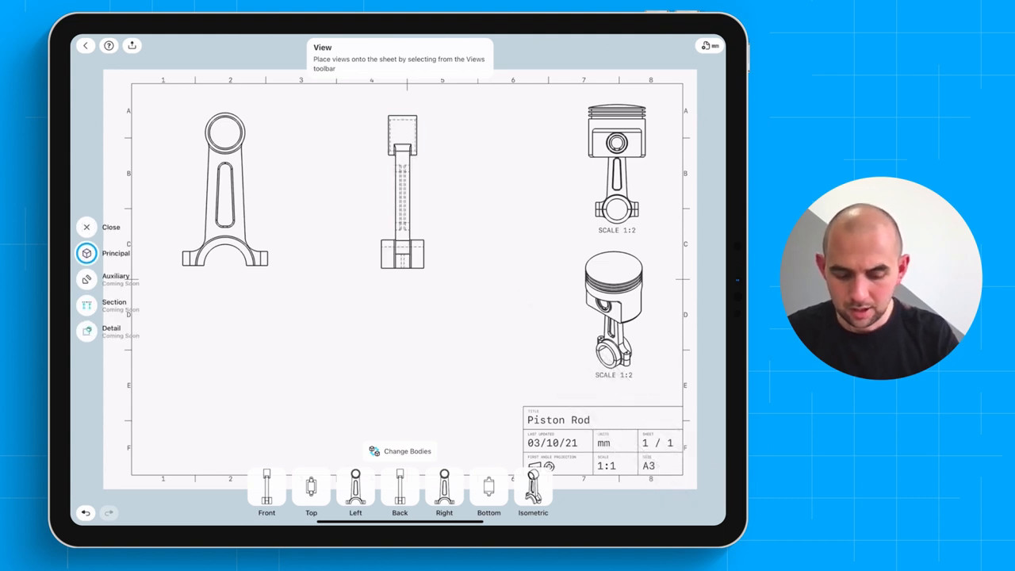
Change bodies to the piston head only and place two views at the lower left.
click(406, 451)
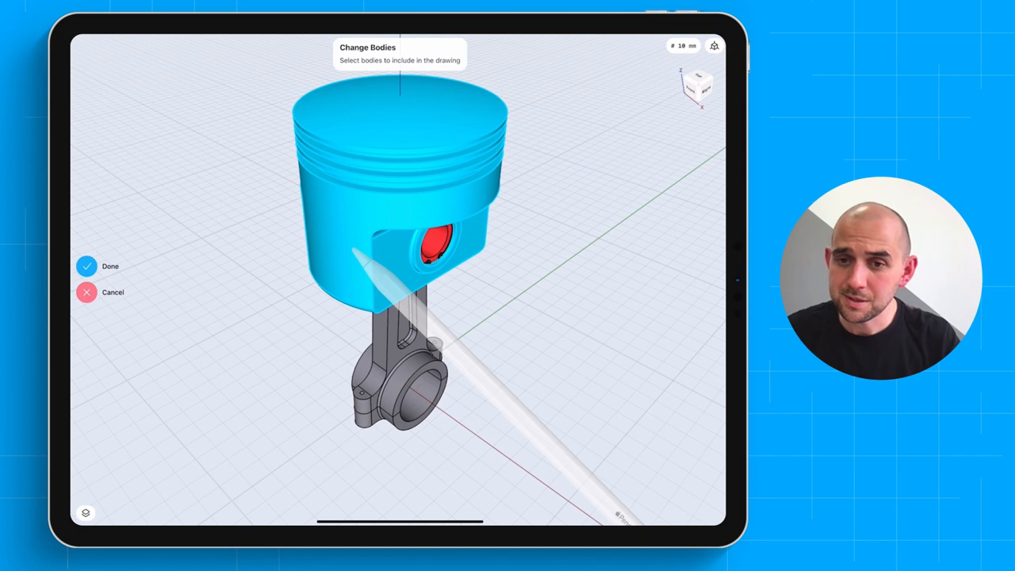
click(87, 267)
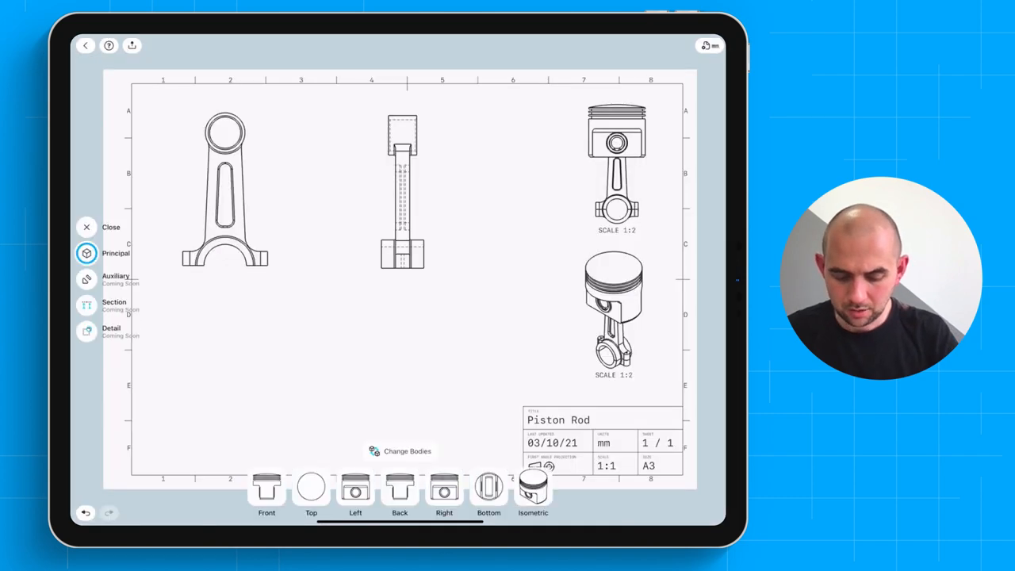
click(404, 254)
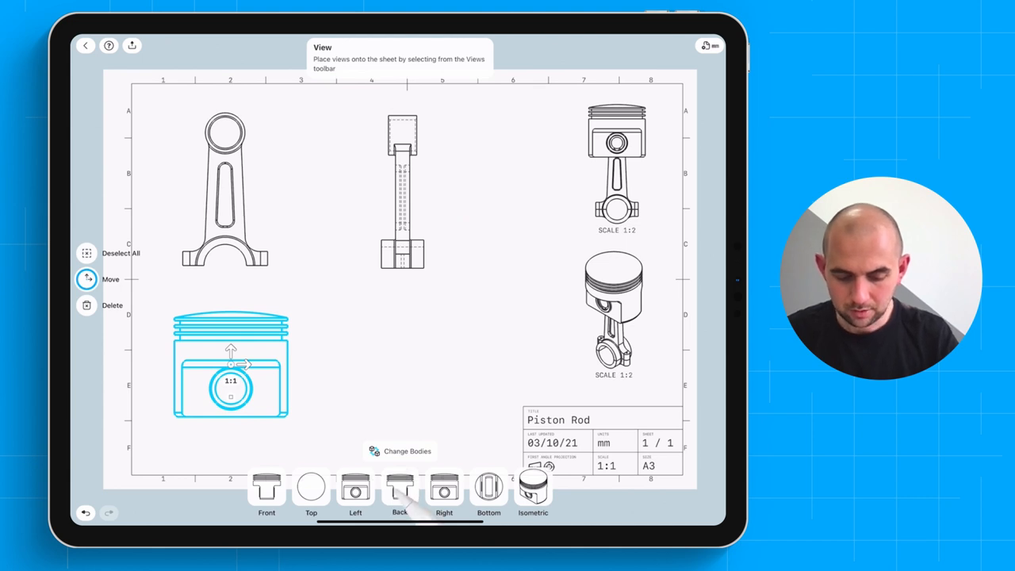
drag(230, 365, 400, 365)
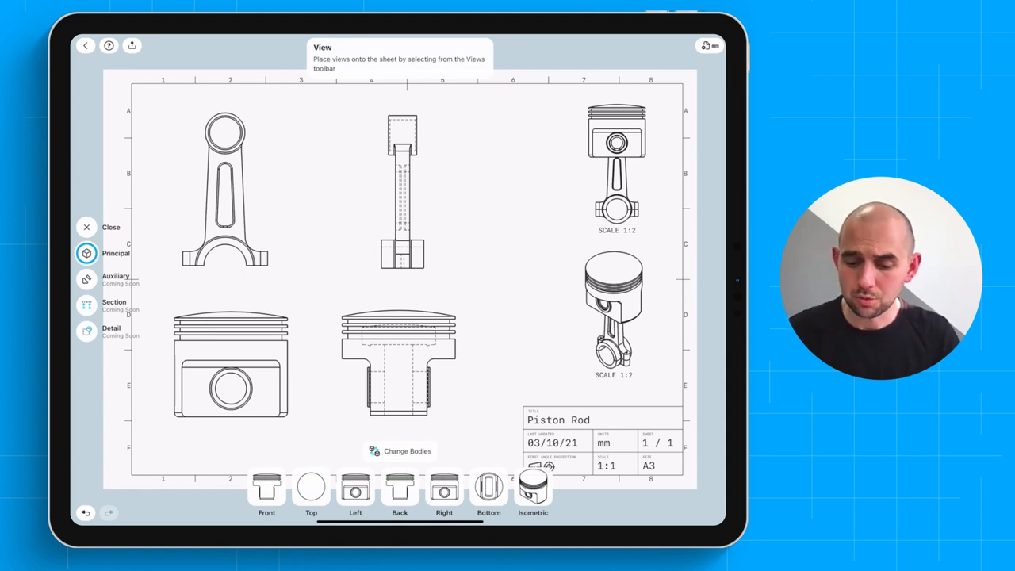
click(86, 226)
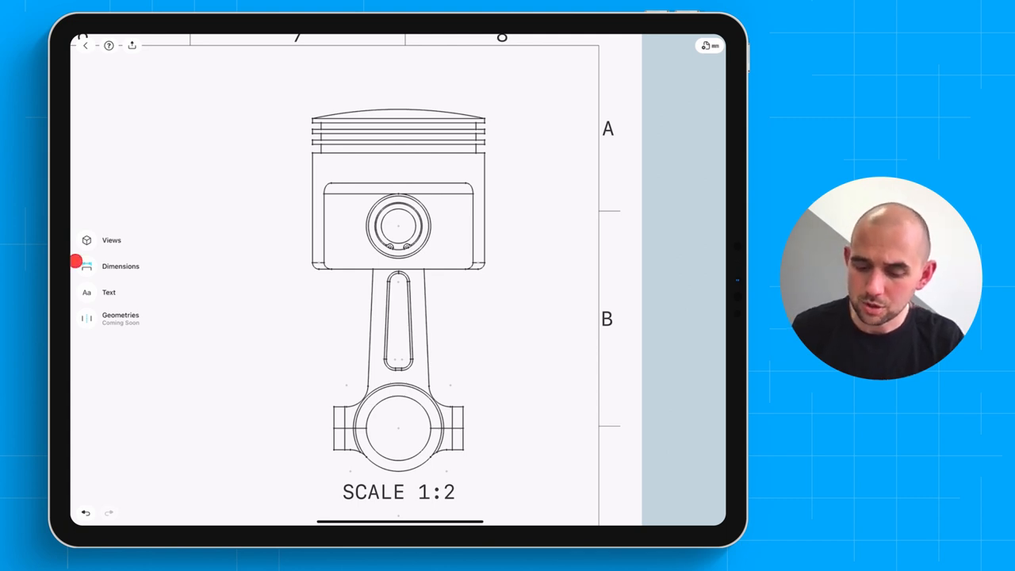
Dimension the piston front view: Min-Max overall height 168,28 and Line-to-Line crown width 80.
click(121, 267)
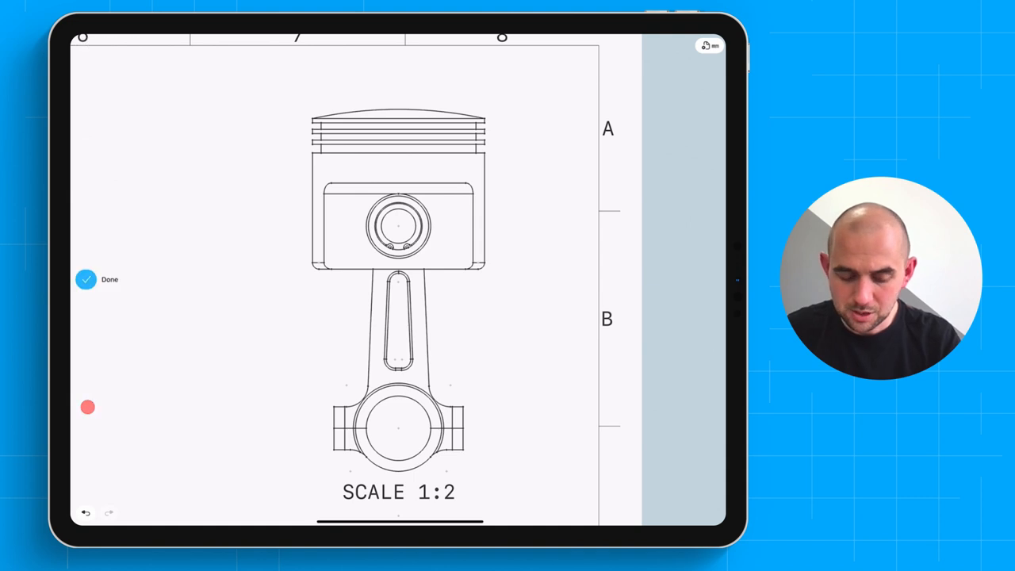
click(396, 119)
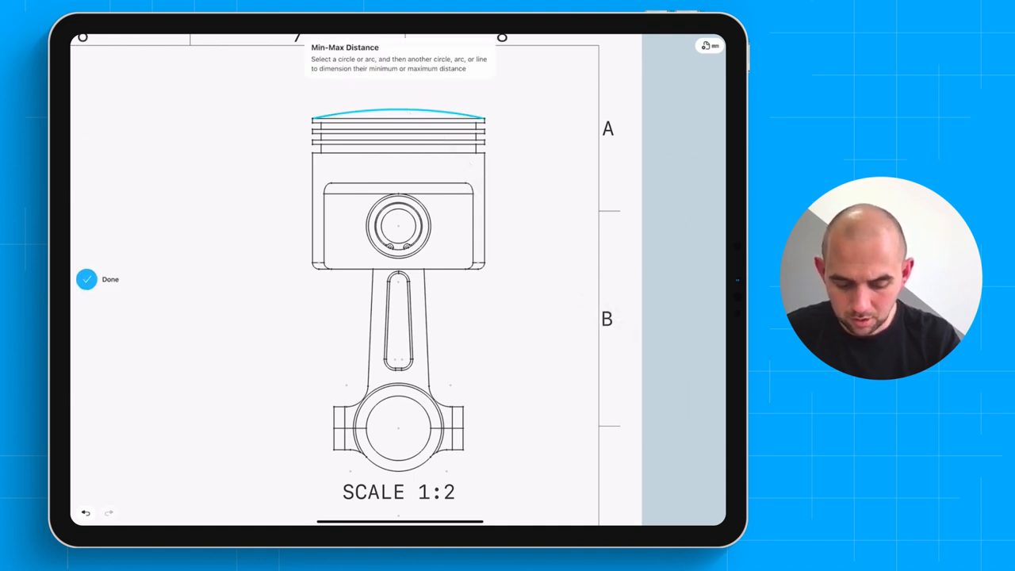
click(400, 463)
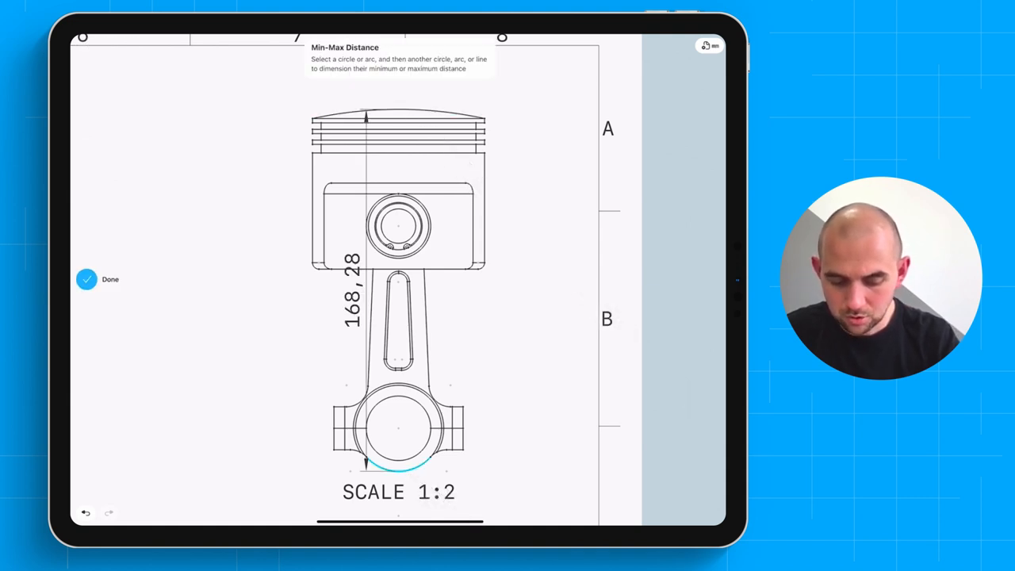
click(97, 279)
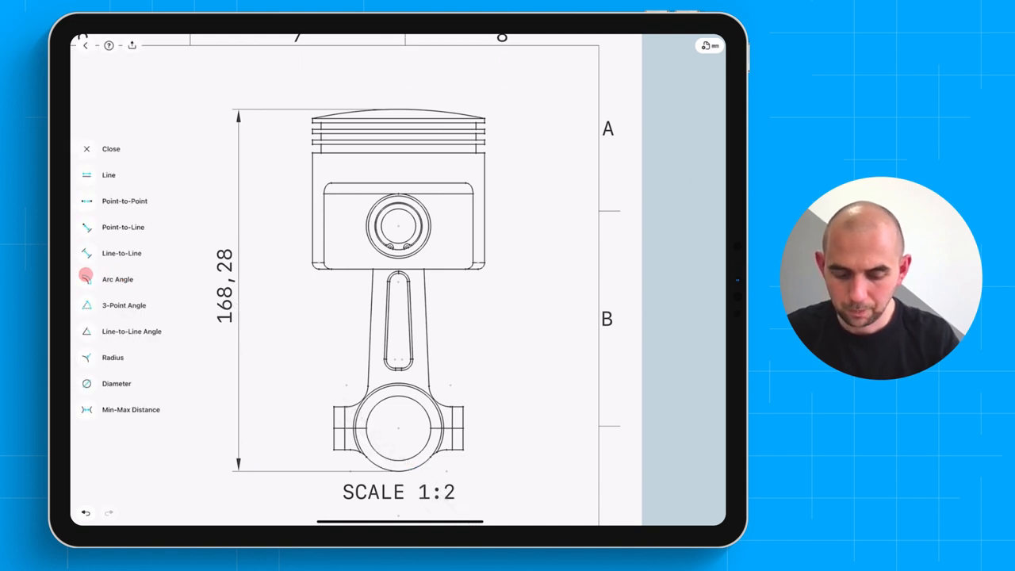
click(120, 254)
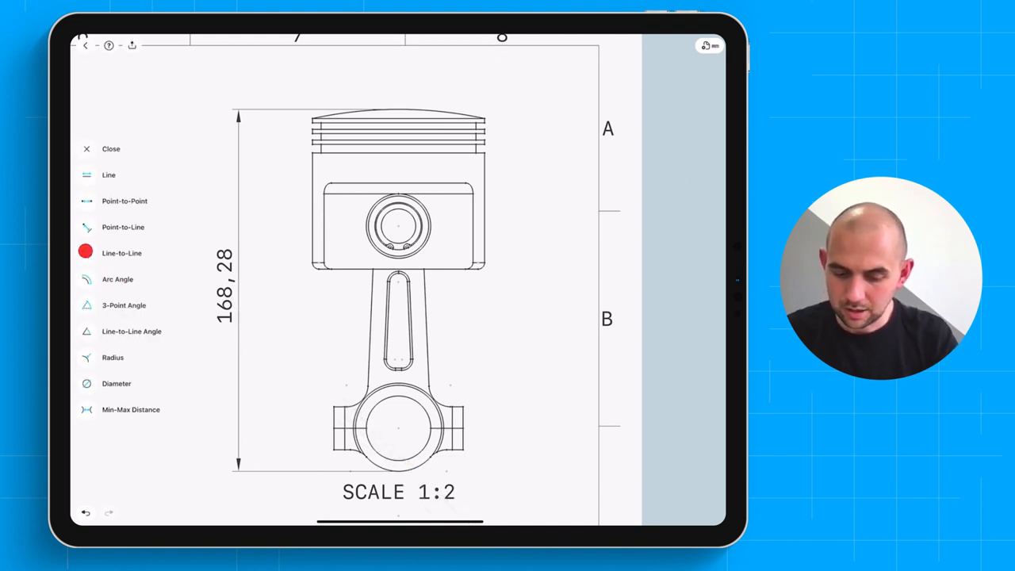
click(120, 252)
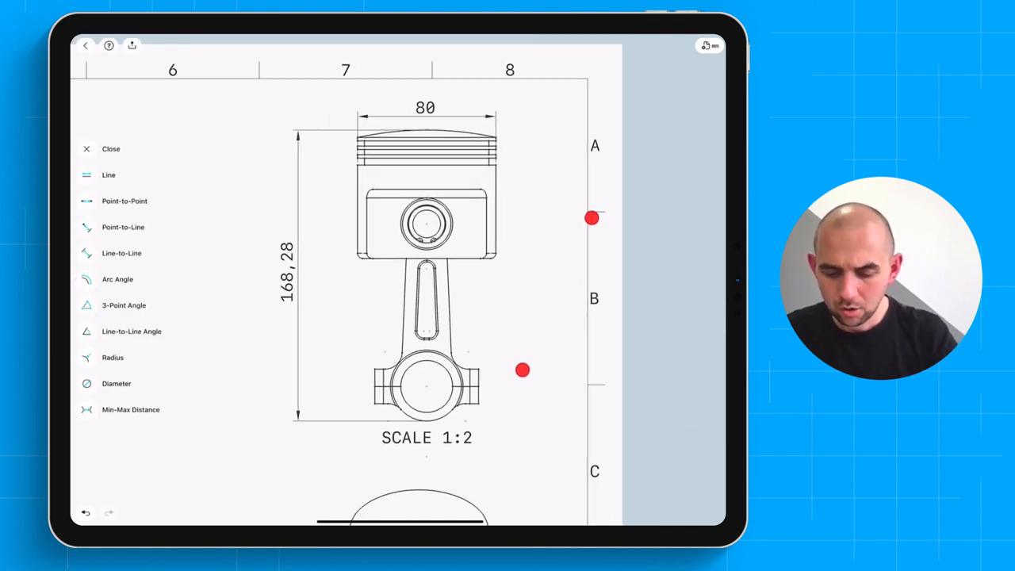
click(98, 149)
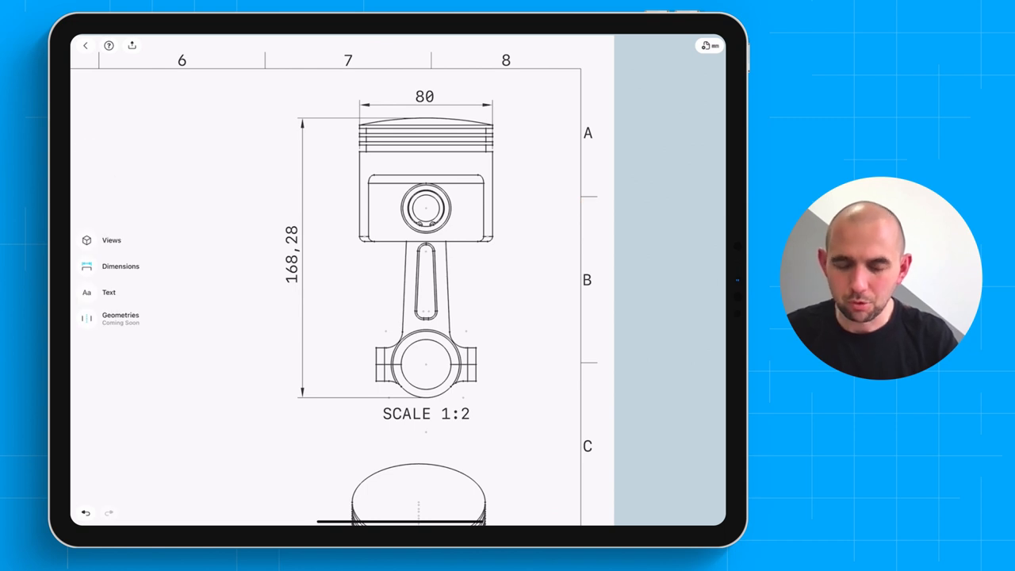
Add leader notes 'Head' on the piston crown and 'Rod' on the connecting rod in the isometric view.
scroll(down, 3)
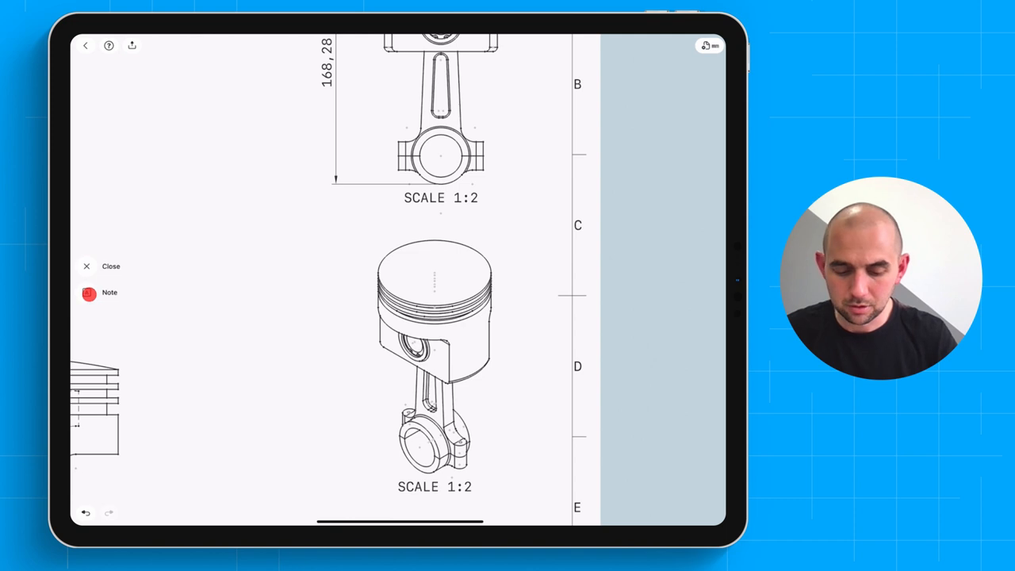
click(110, 291)
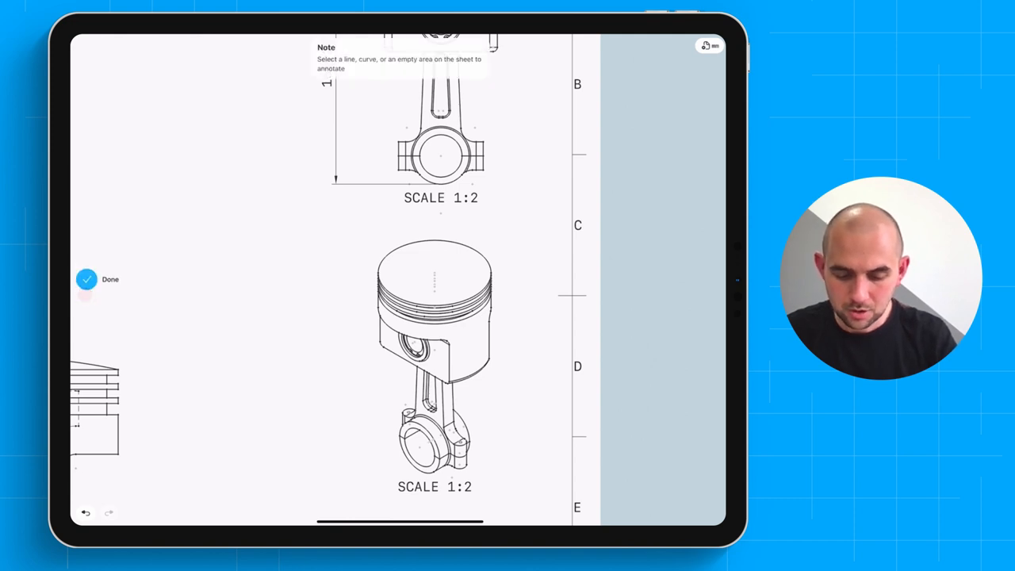
click(434, 253)
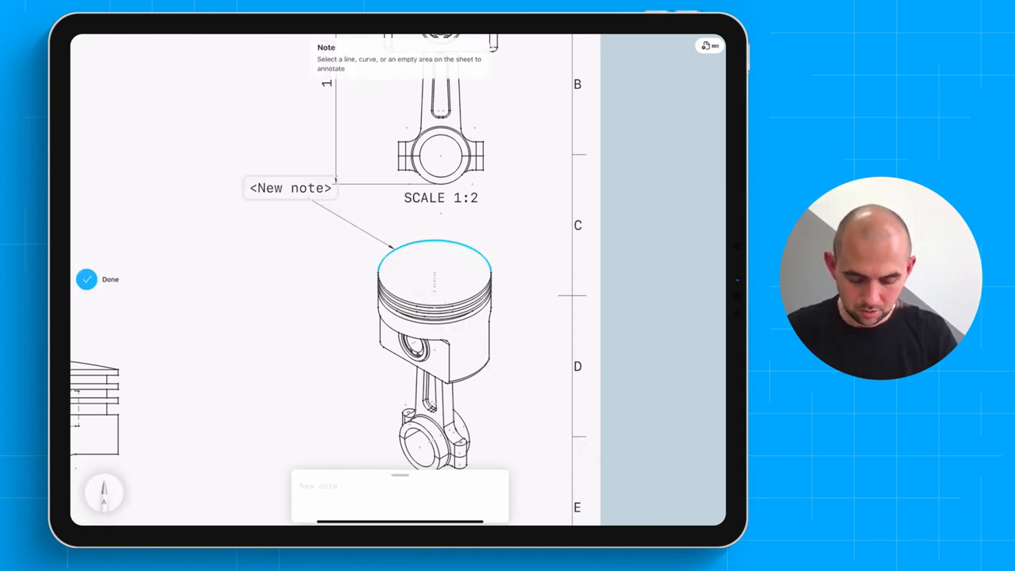
text(Head)
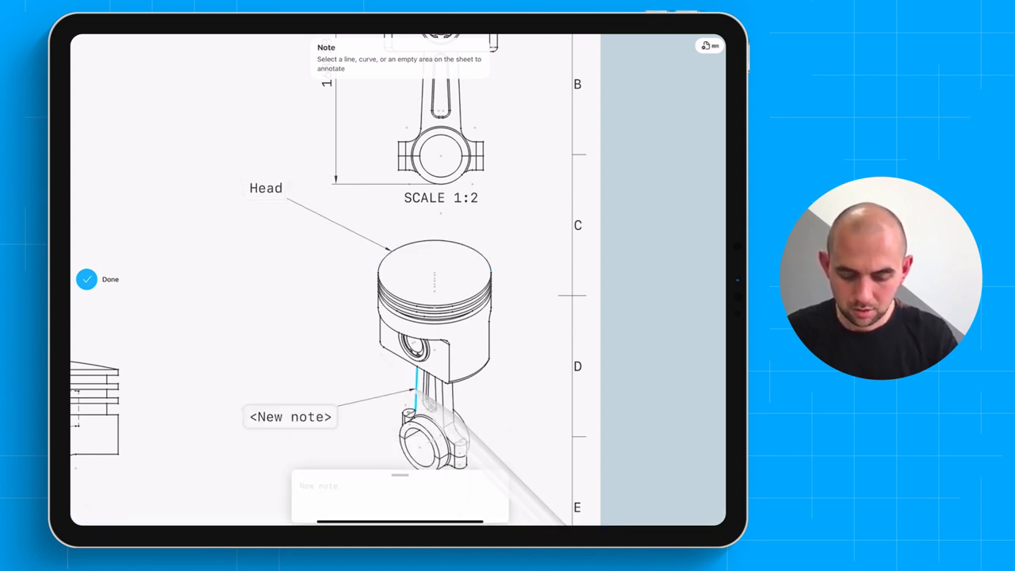
text(Rod)
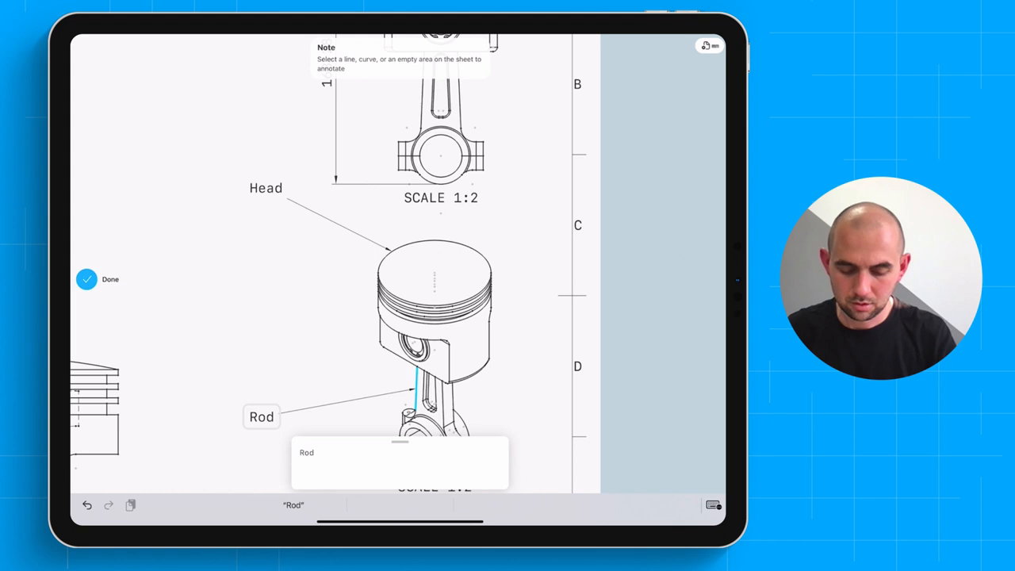
click(326, 273)
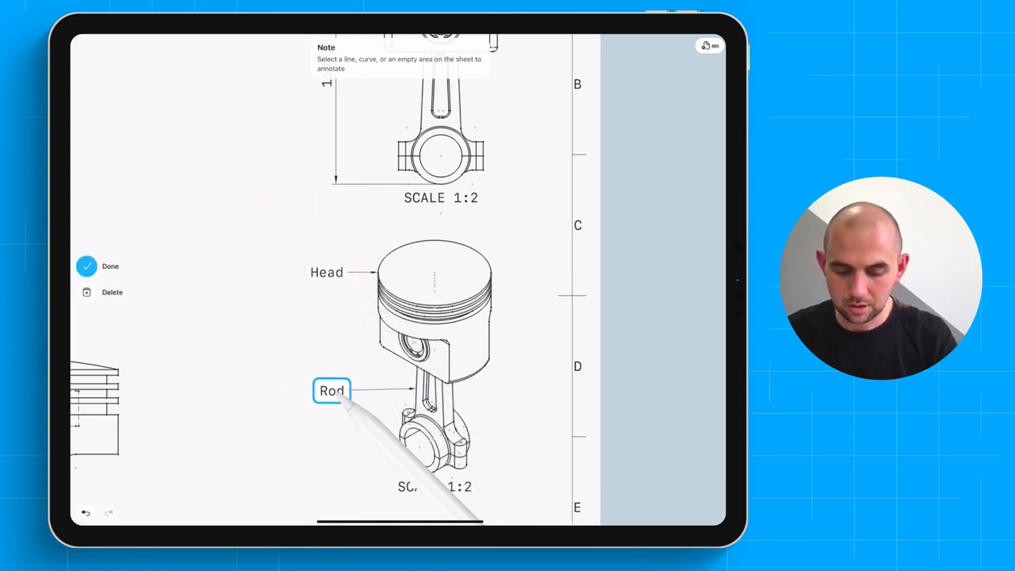
click(97, 266)
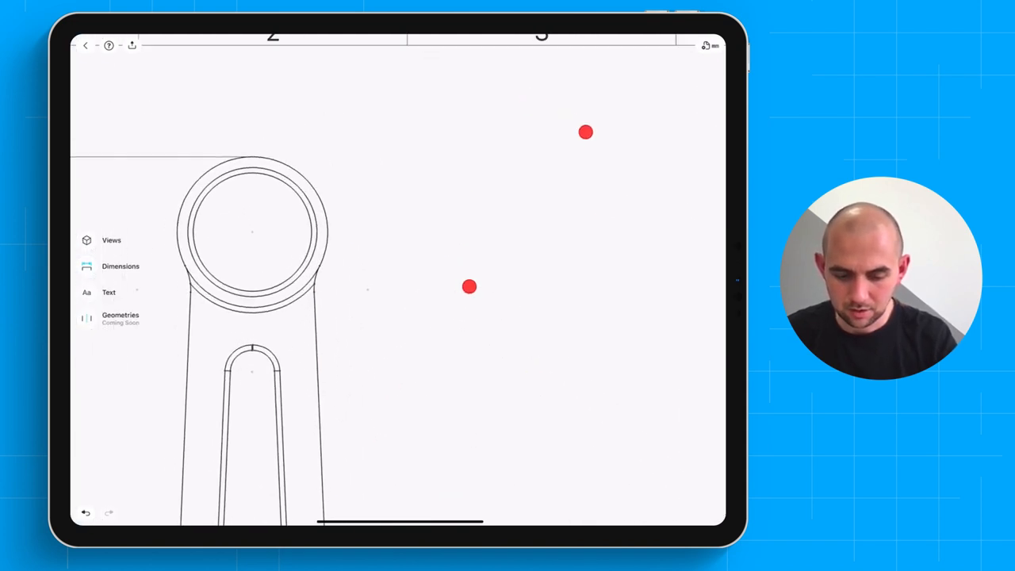
Dimension the connecting rod view with Ø22 diameter, 108 length, R15 radius and 92.44° angle.
click(253, 228)
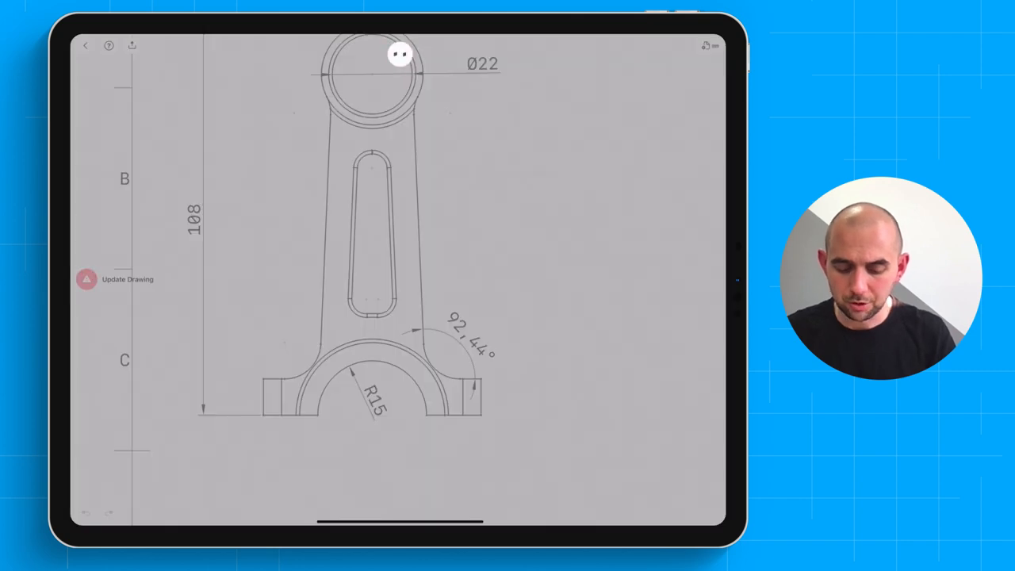
Update the drawing from the modified model so the big-end radius reads R16.
click(115, 279)
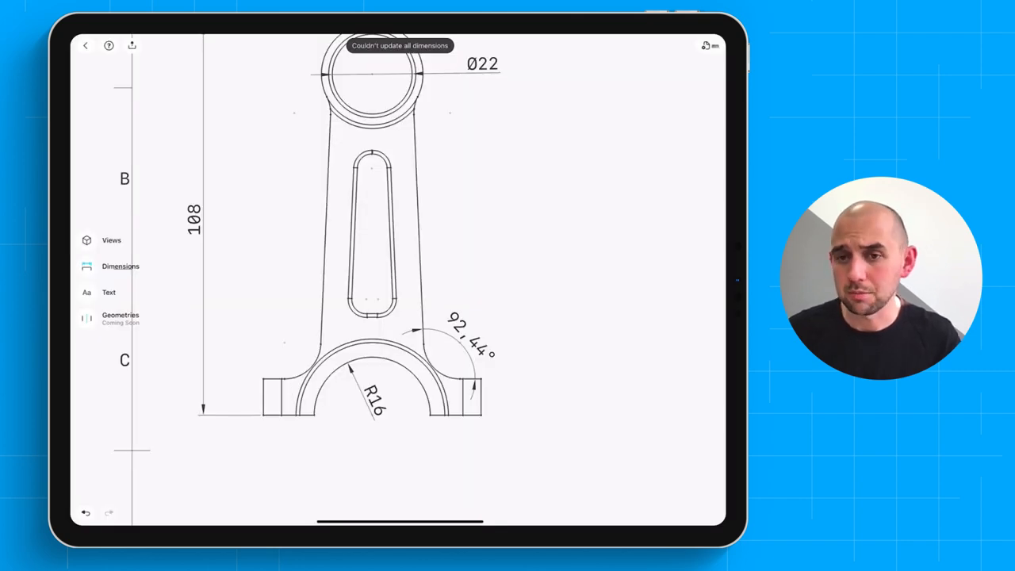